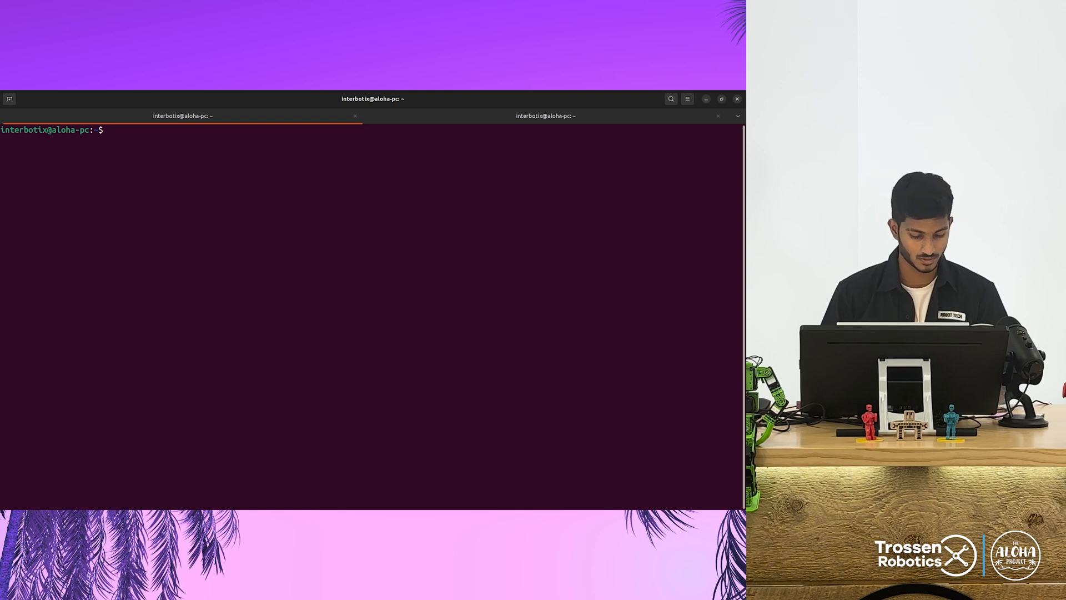
- Clone github.com/Interbotix/act.git into a new act_train folder
text(git)
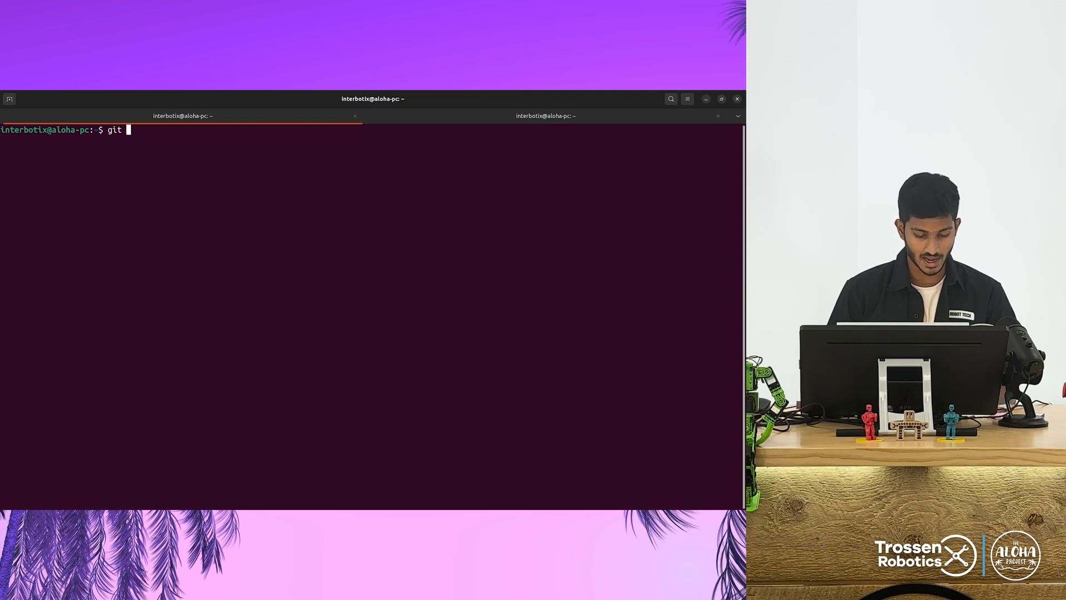
text(clone)
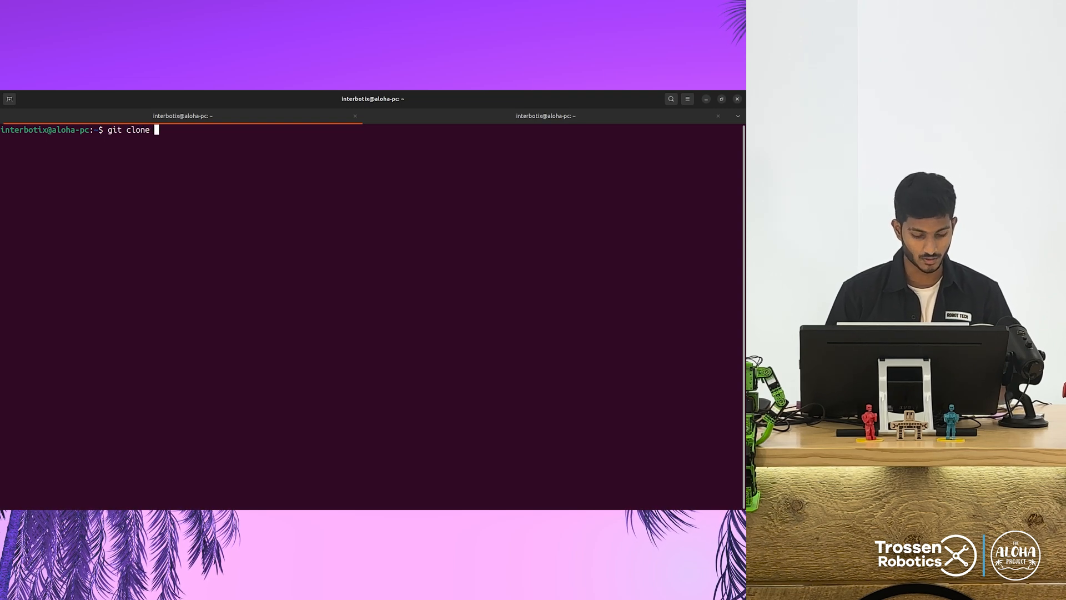
text(https://github.com/Interbotix/act.git)
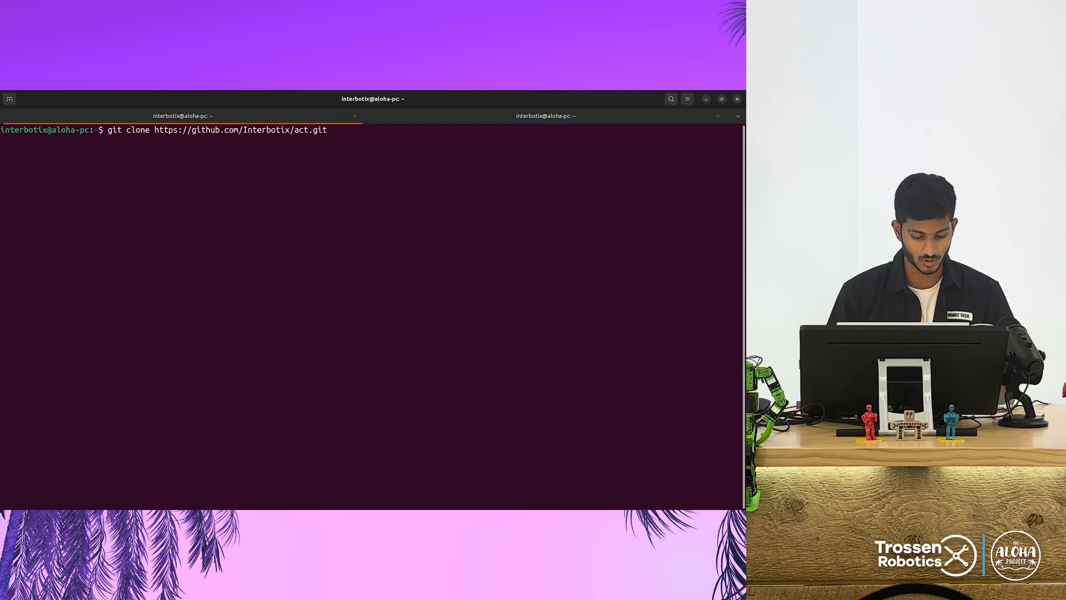
text(act_)
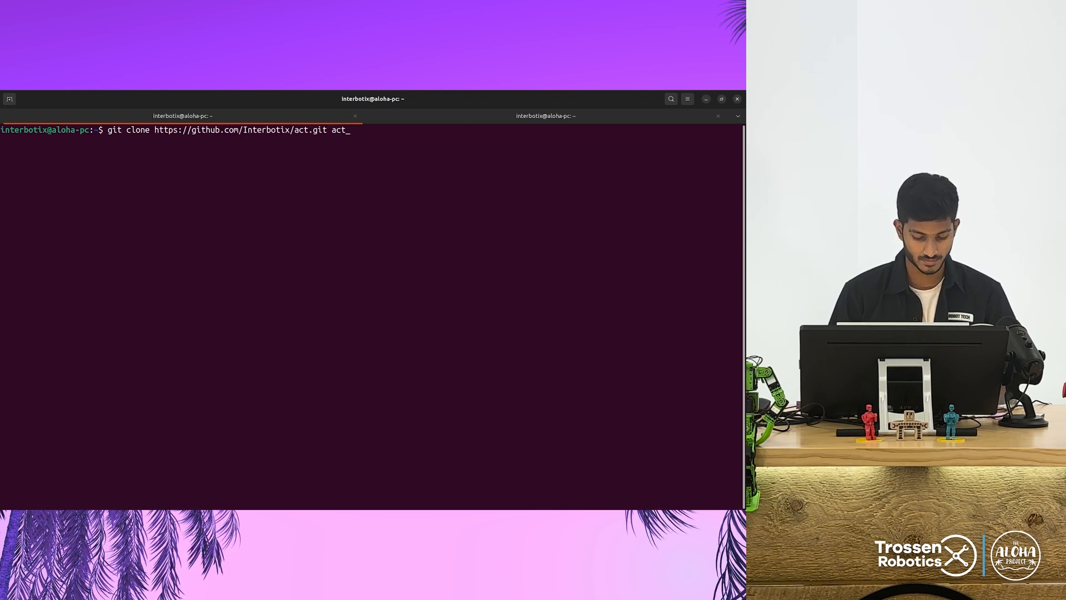
key(Return)
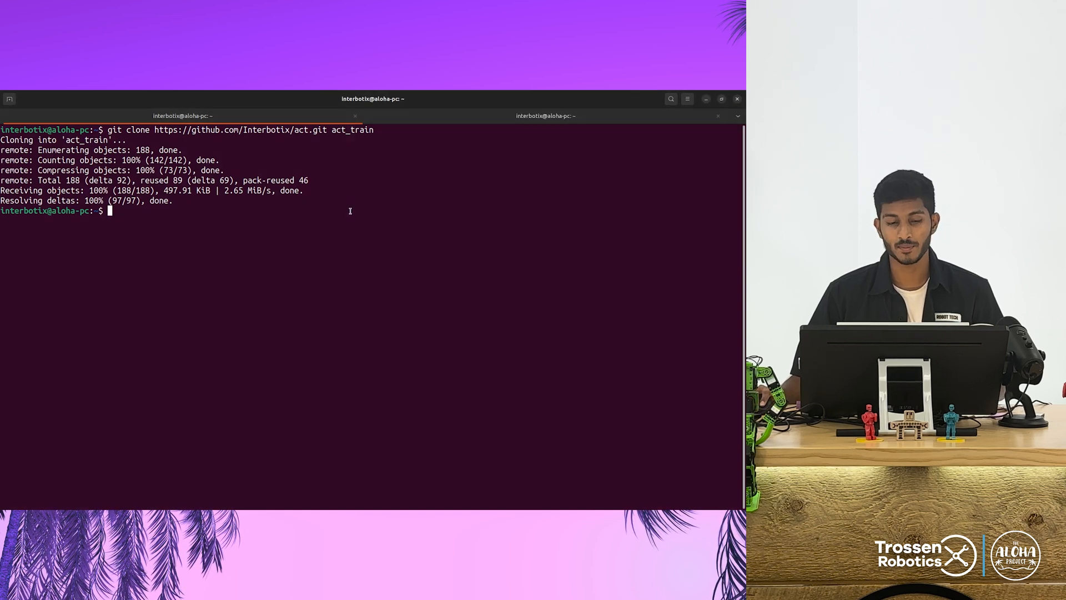
- Install python3-venv, create the ~/act virtual environment and activate it
text(sudo apt-get install python3-venv)
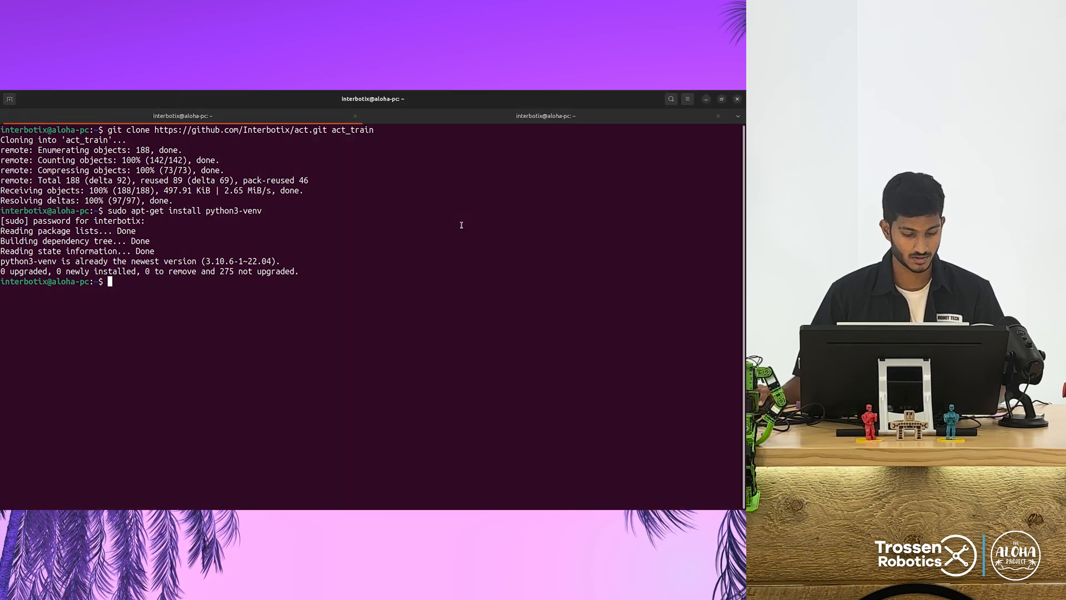
text(python3 -m venv ~/act)
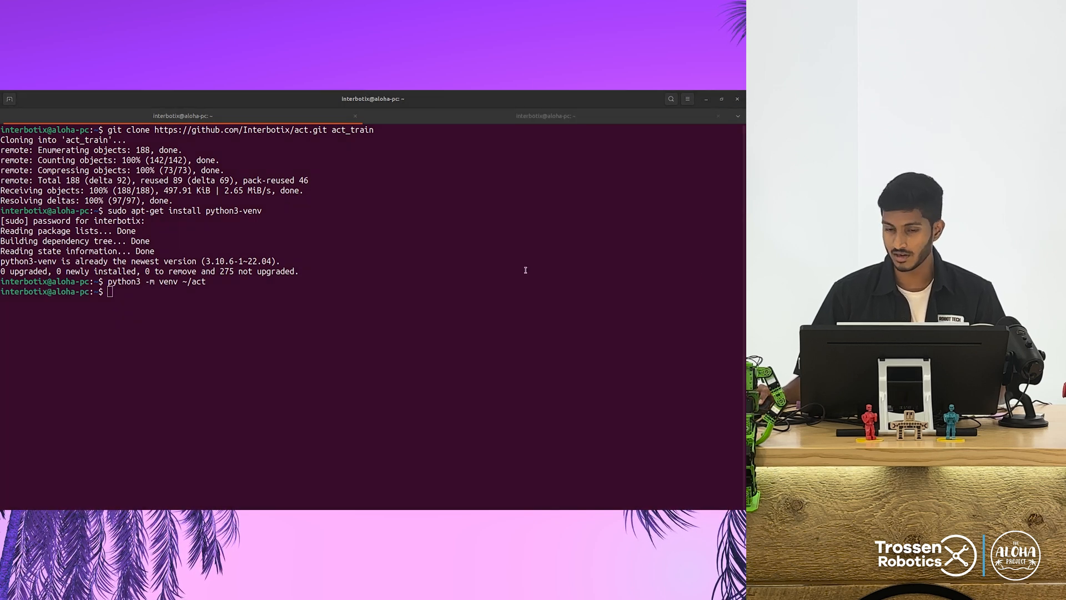
text(source ~/act/bin/activate)
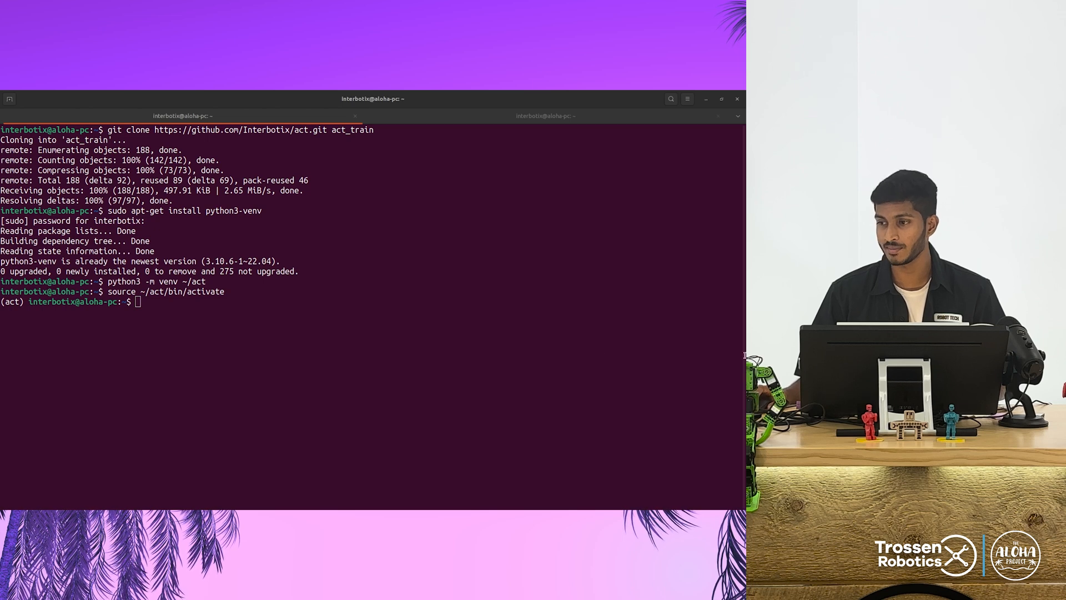
- Pip-install dm_control==1.0.14, einops, h5py, mujoco, torch, torchvision and the rest into act
text(pip install dm_control==1.0.14)
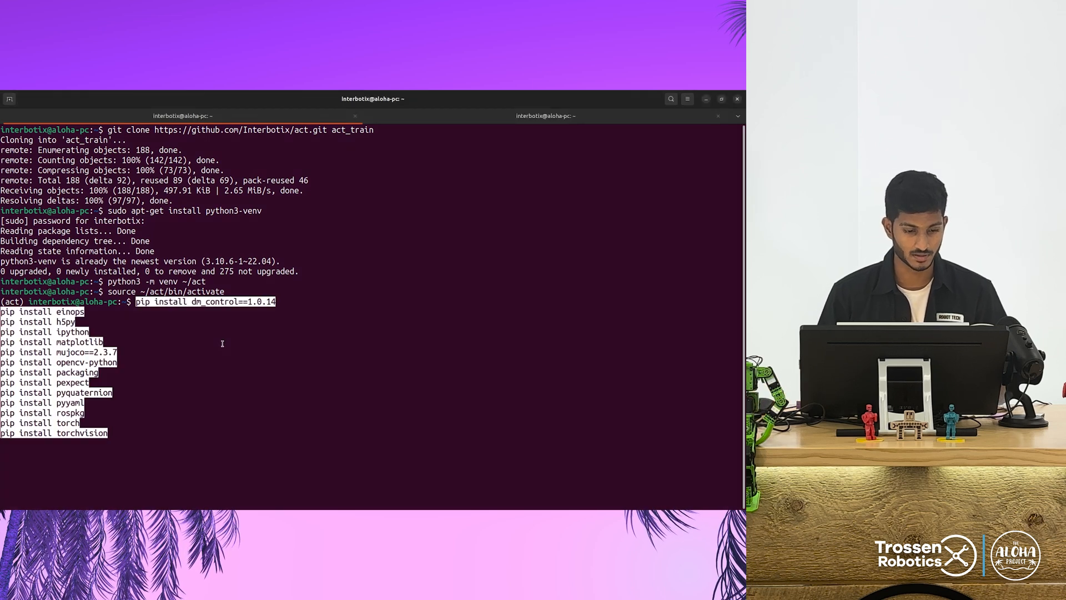
key(Return)
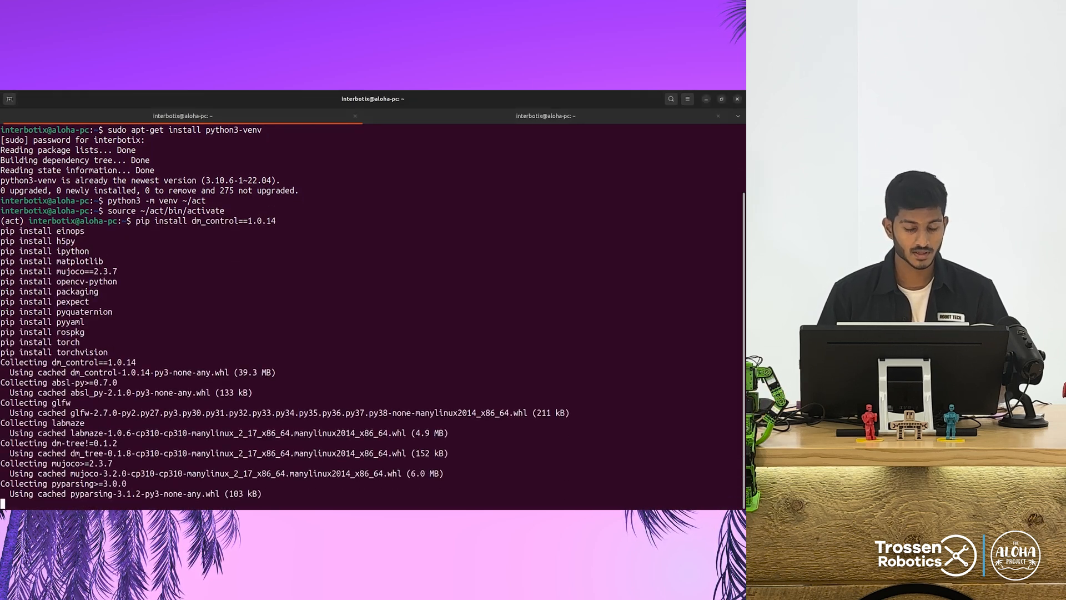
scroll(down, 3)
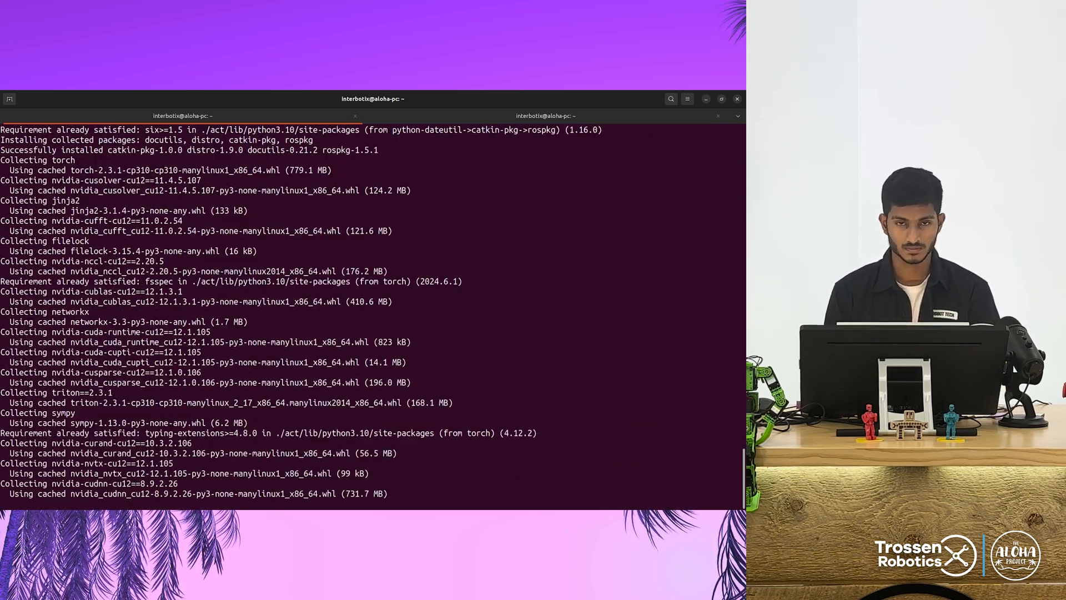
scroll(down, 3)
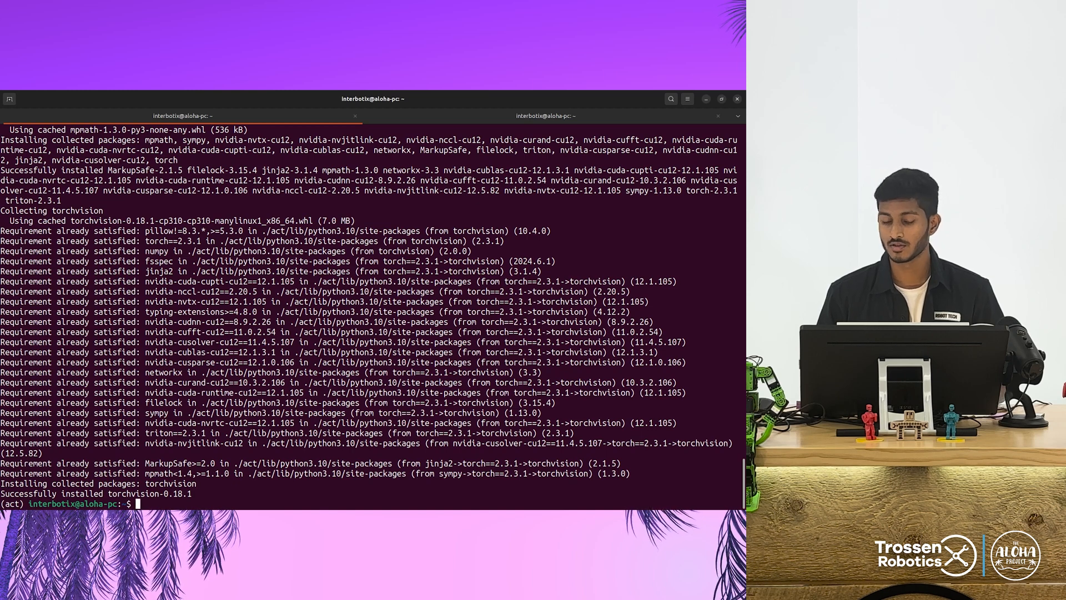
- Enter act_train/act/detr and install the detr module with pip install -e
text(c)
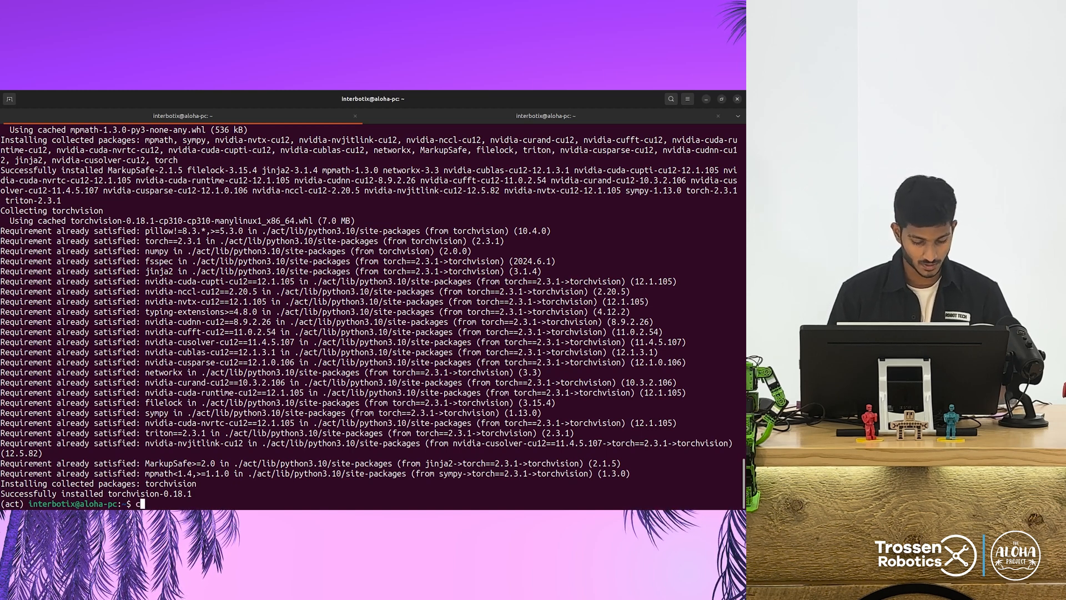
text(cd)
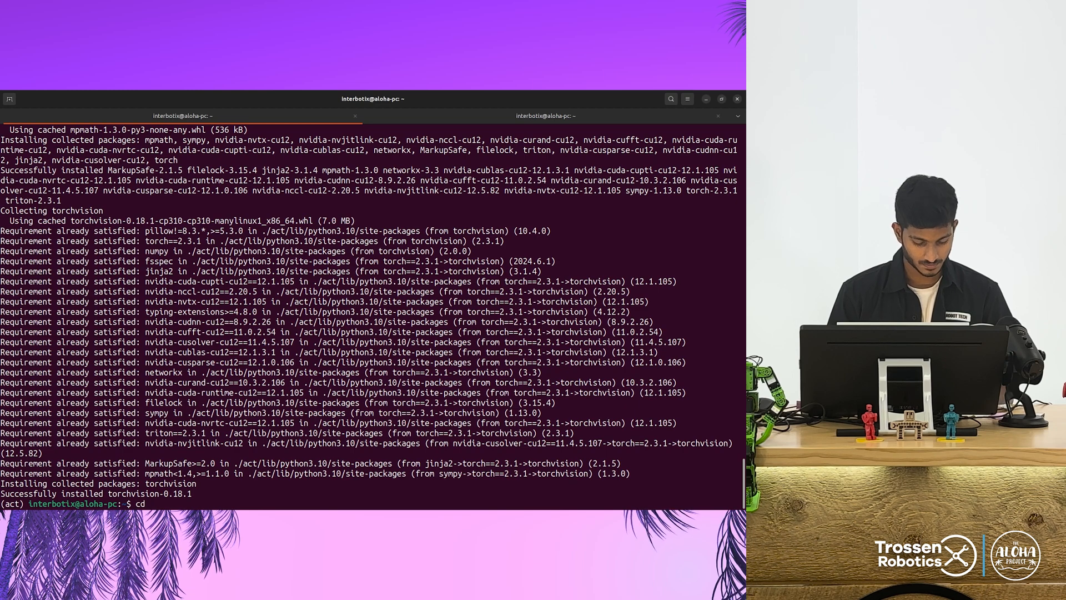
text(act_train/act/detr/)
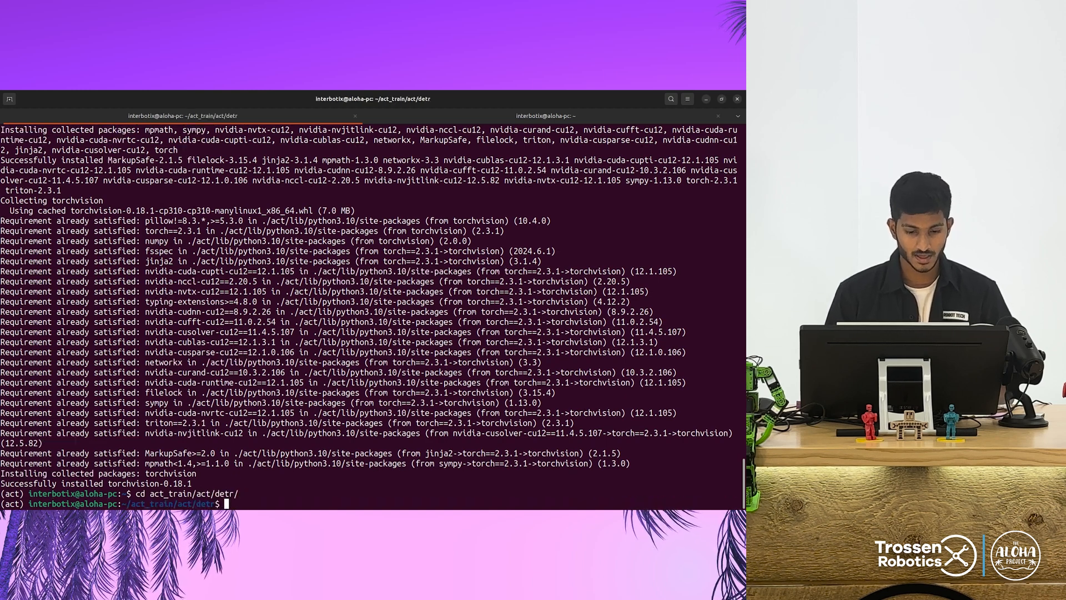
text(pi)
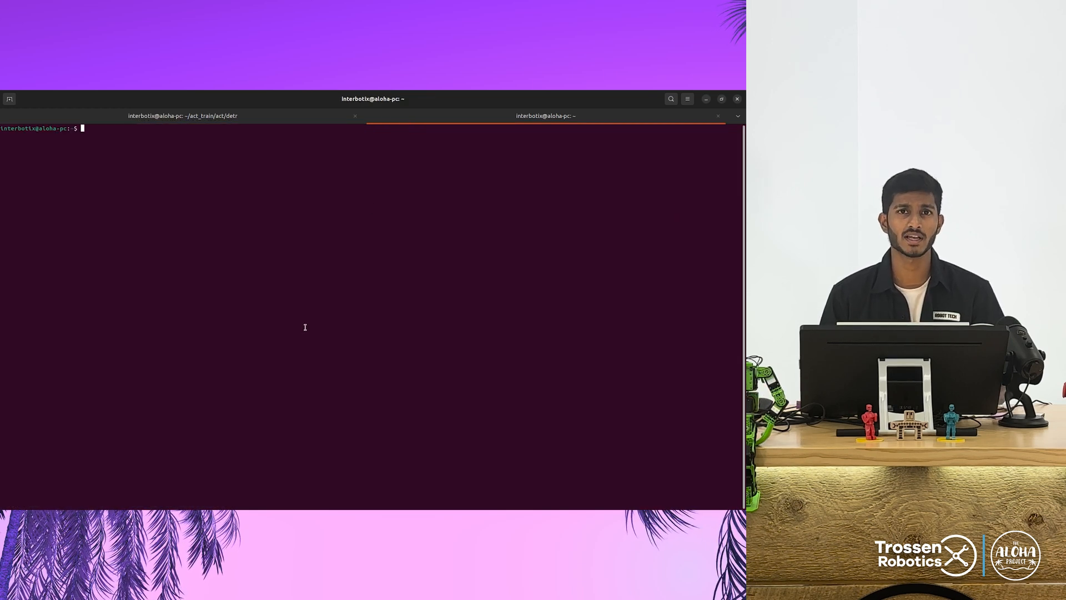
- Source /opt/ros/humble/setup.bash and interbotix_ws/install/setup.bash in the second tab
text(source /opt/)
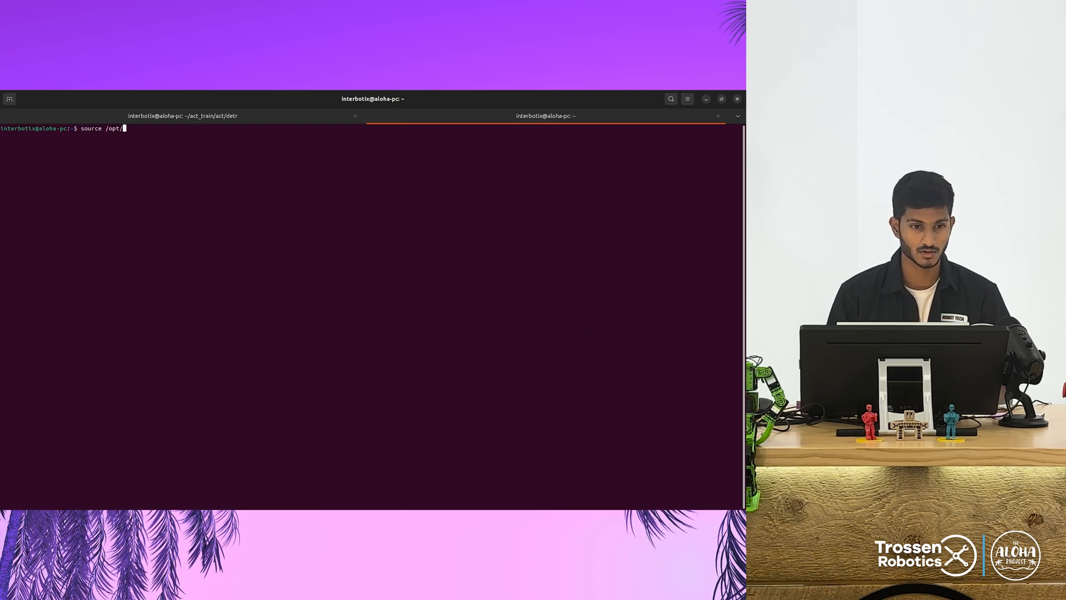
text(ros/humble/setup.bash)
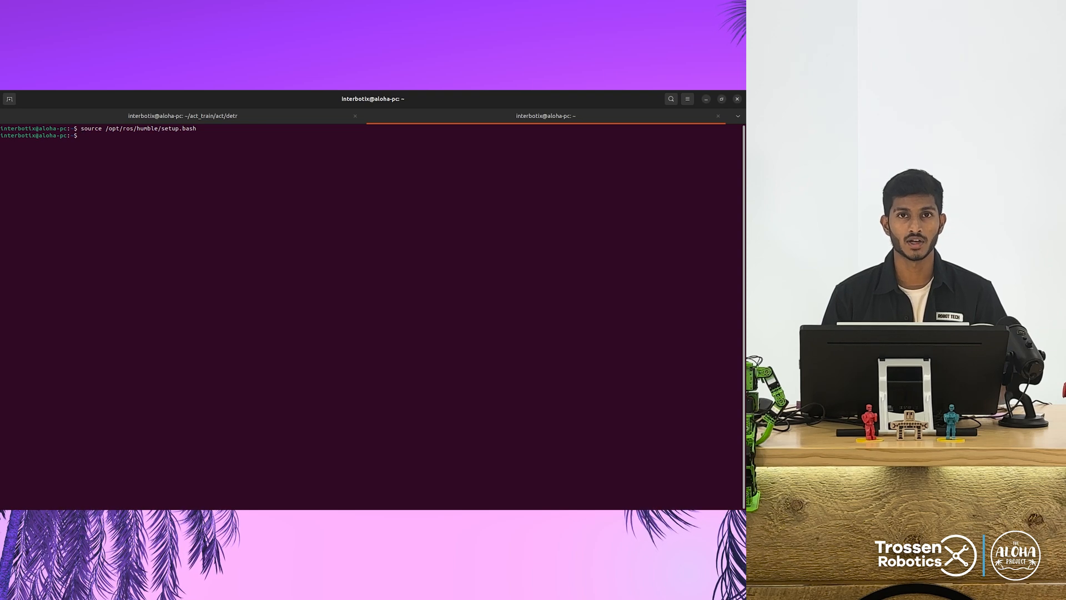
text(source)
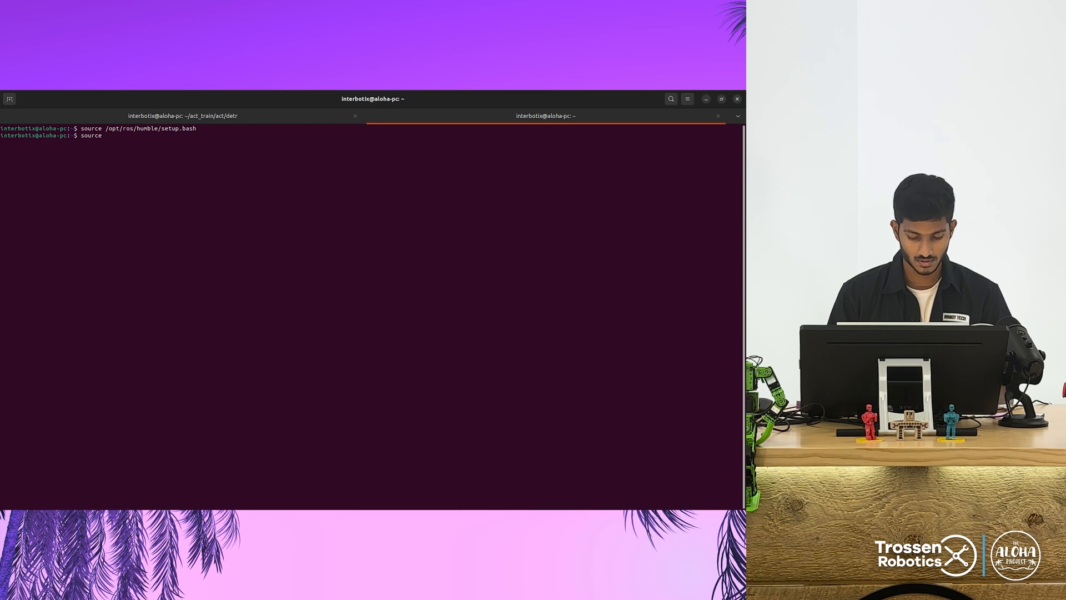
text(interbotix_ws/)
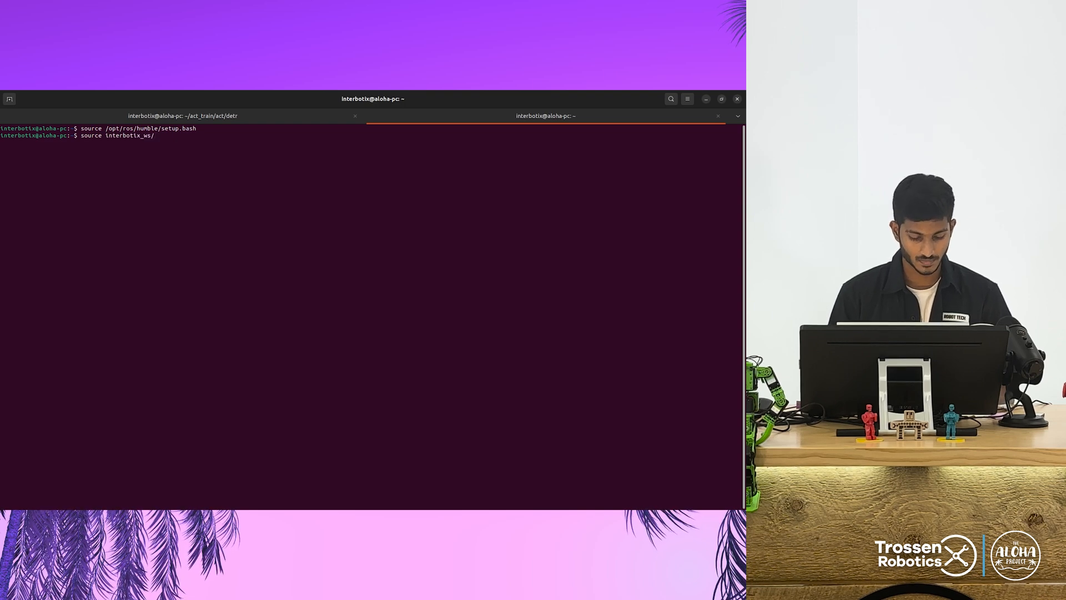
text(install/setup.bash)
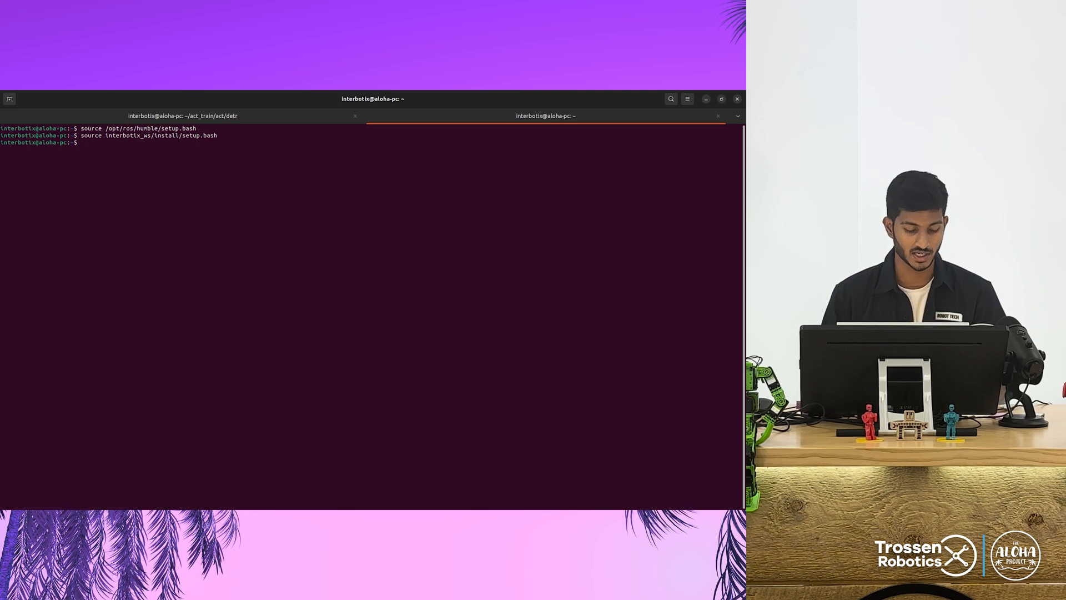
- Activate the act environment via source act/bin/activate, then clear the screen
text(source)
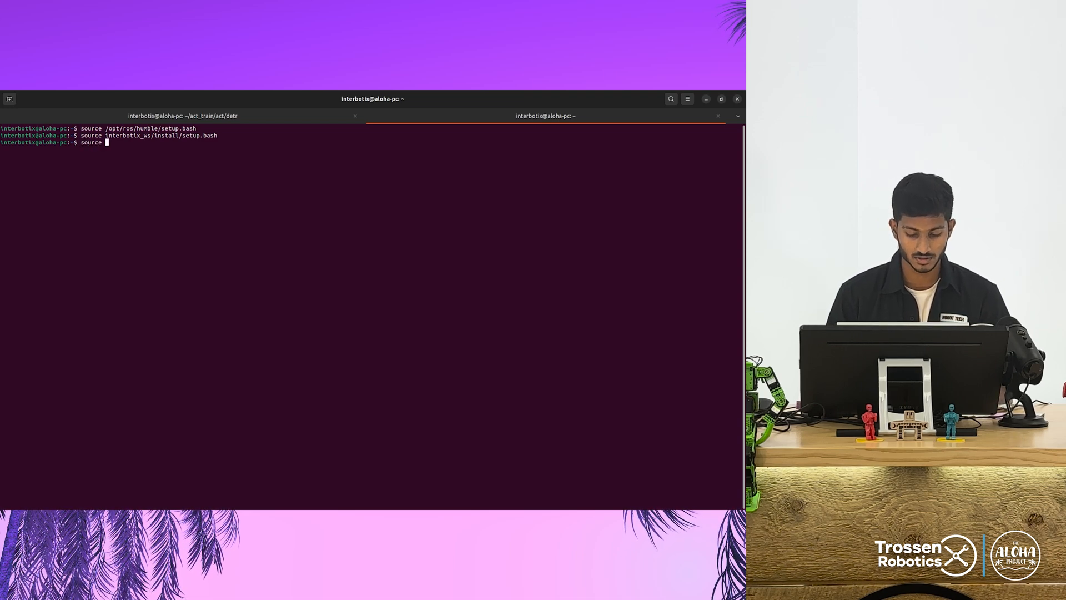
text(act/)
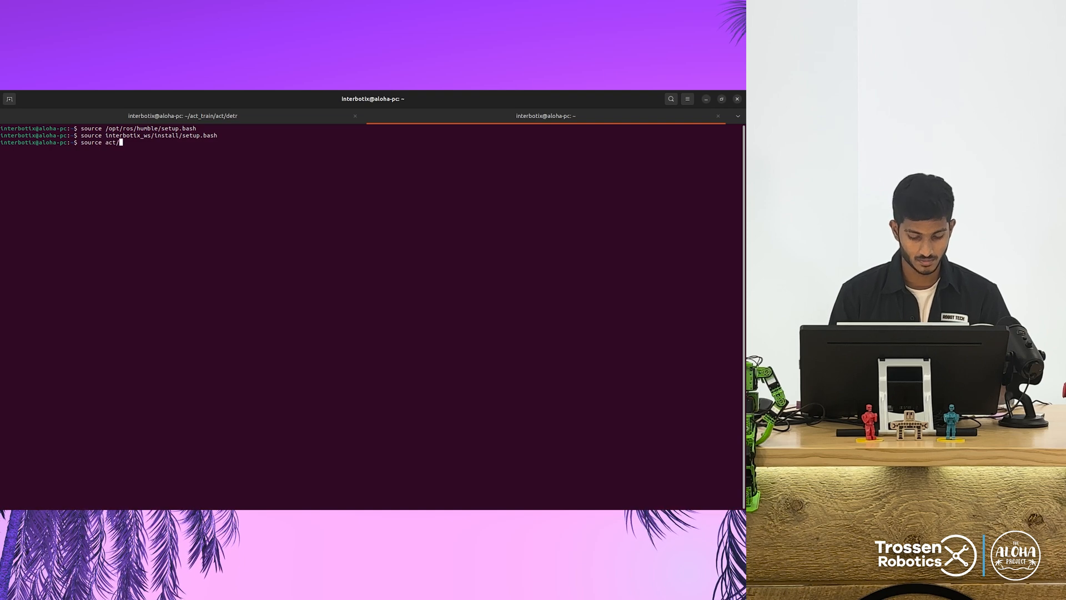
text(bin/activate)
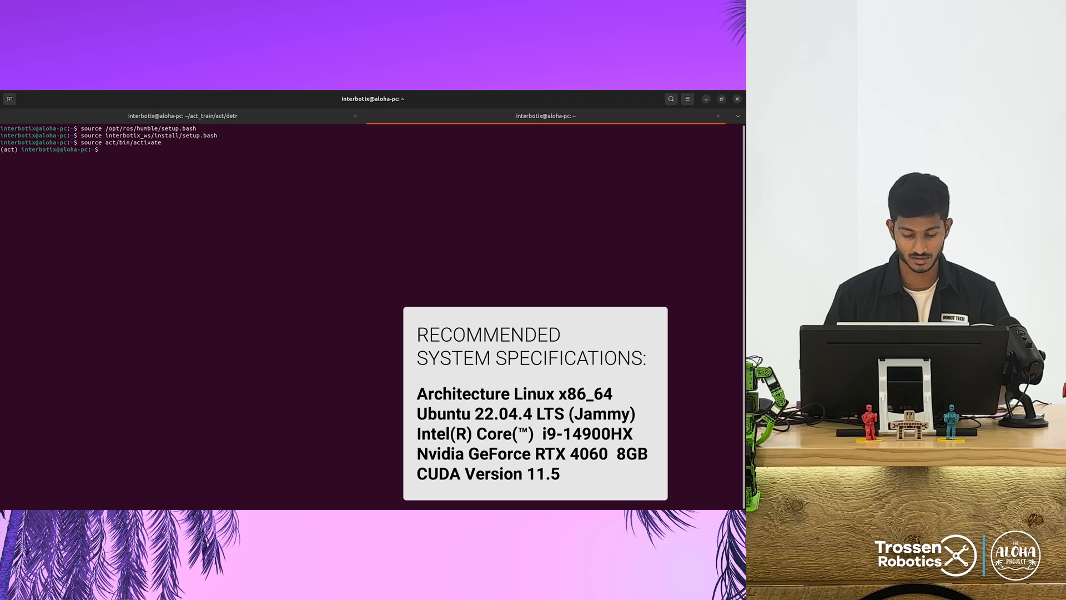
text(cle)
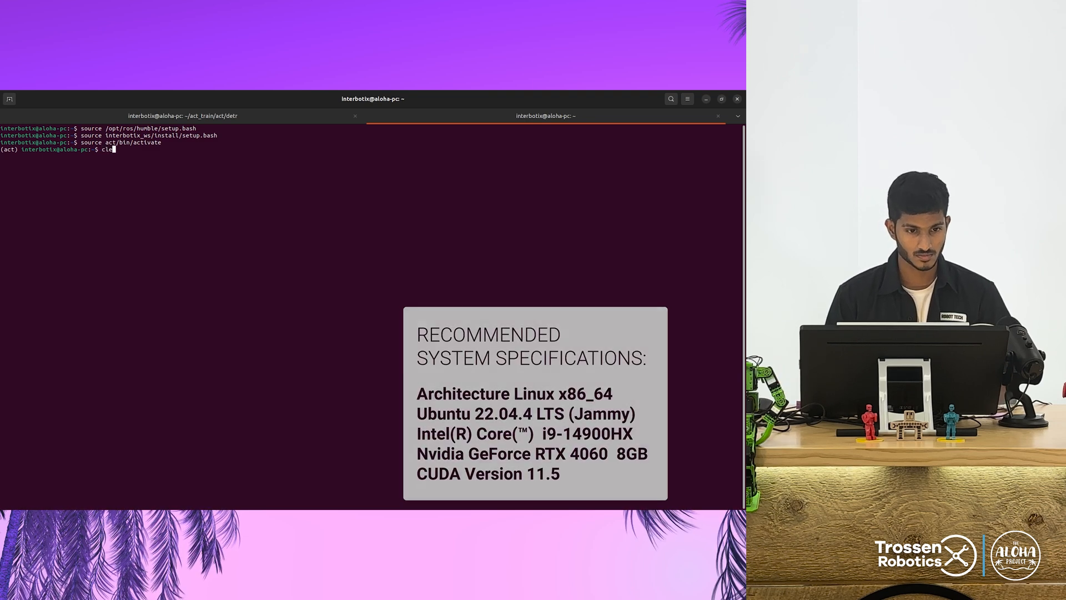